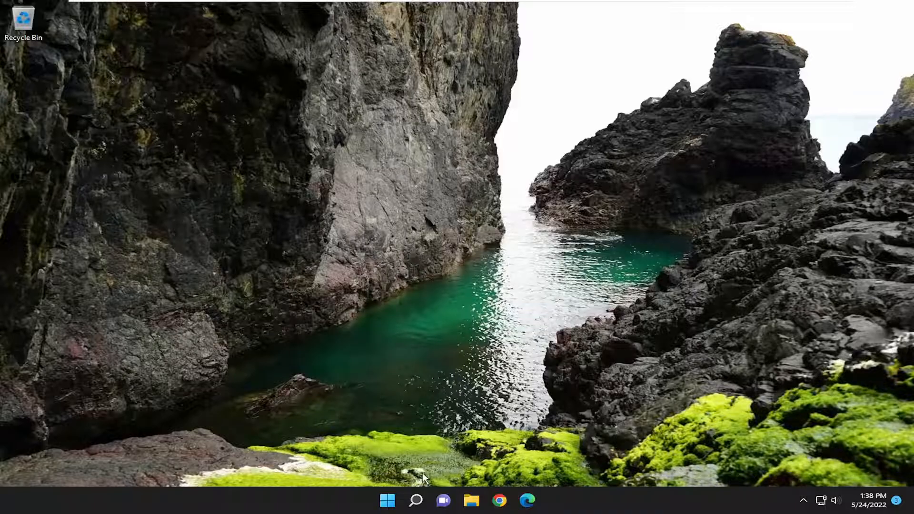
Search Windows for "settings" to surface the Settings app as best match.
left_click(415, 501)
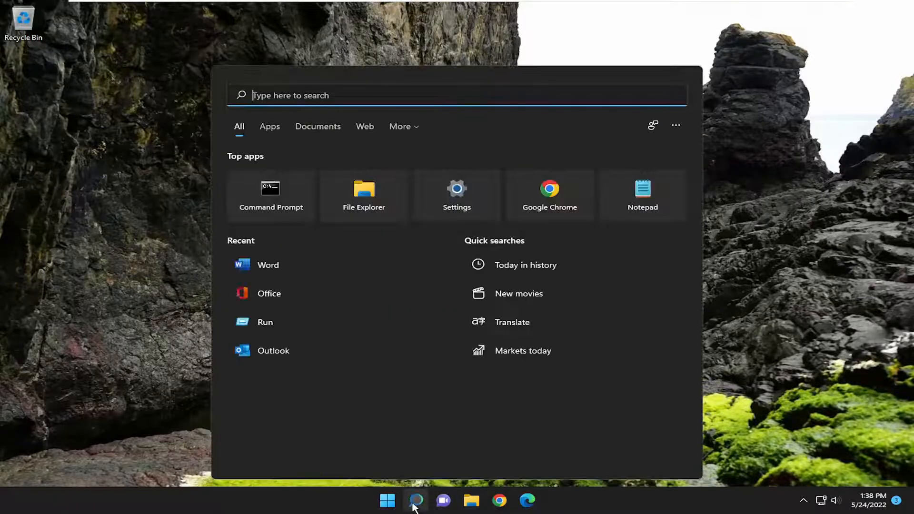
type("settings")
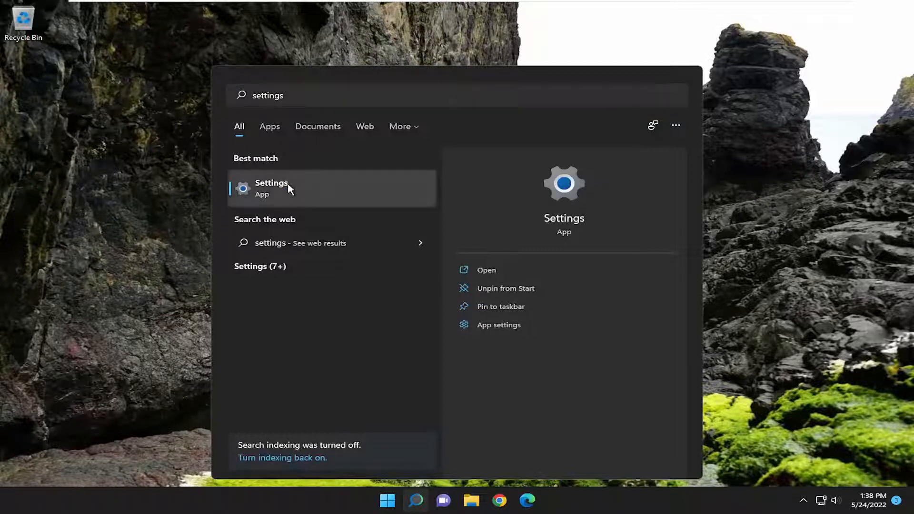
Launch Settings and go to Network & internet > Advanced network settings.
left_click(271, 188)
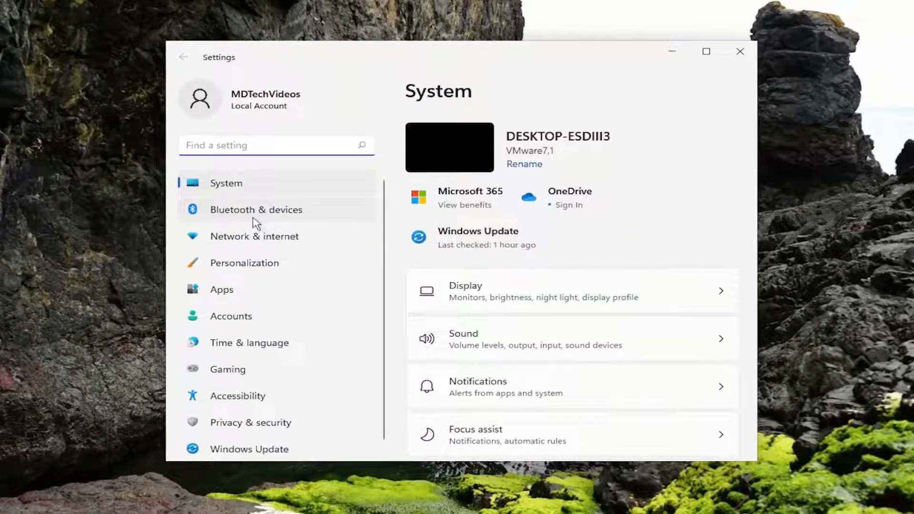
left_click(254, 236)
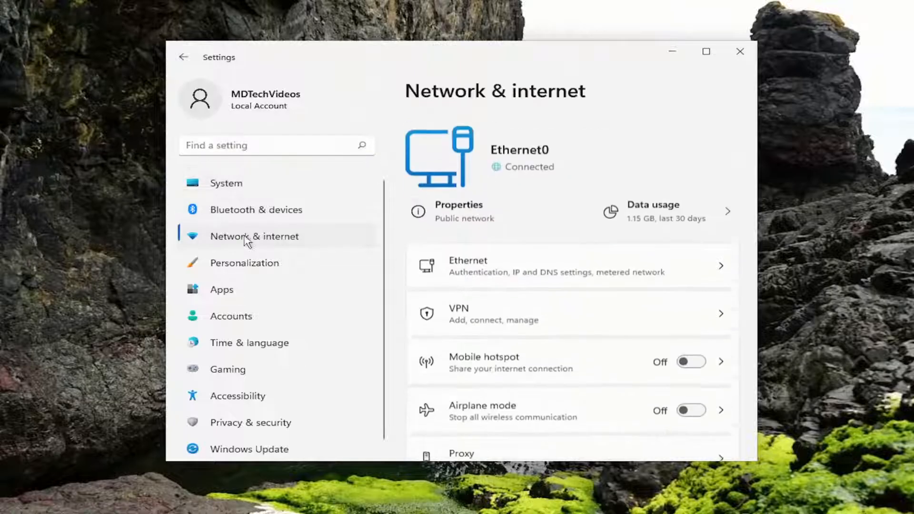
scroll("down", 3)
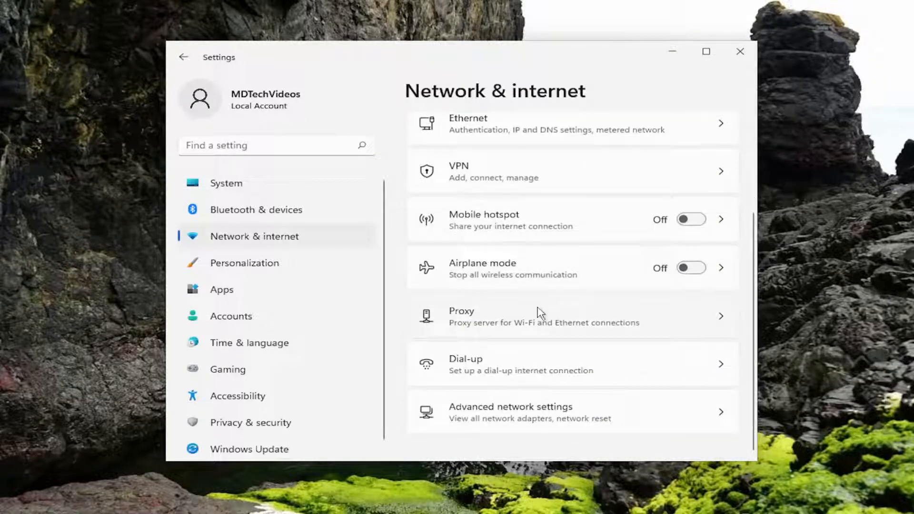
mouse_move(512, 410)
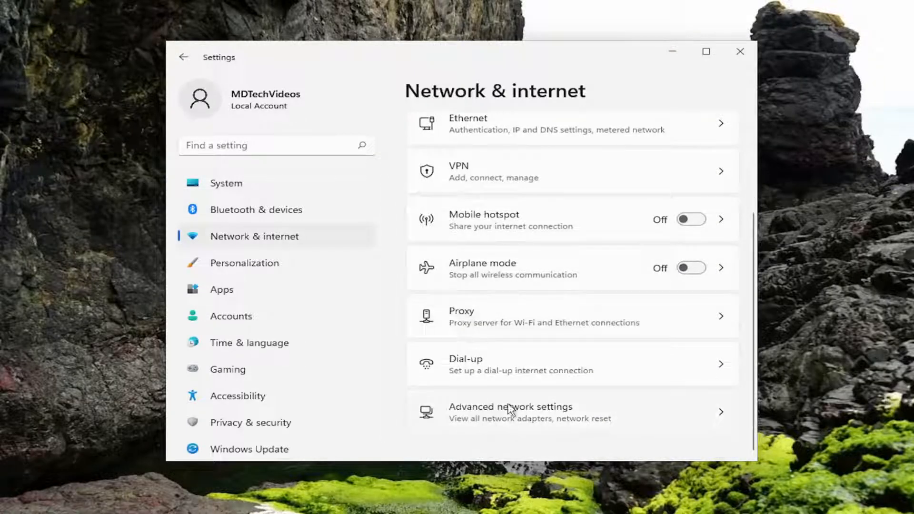
left_click(511, 412)
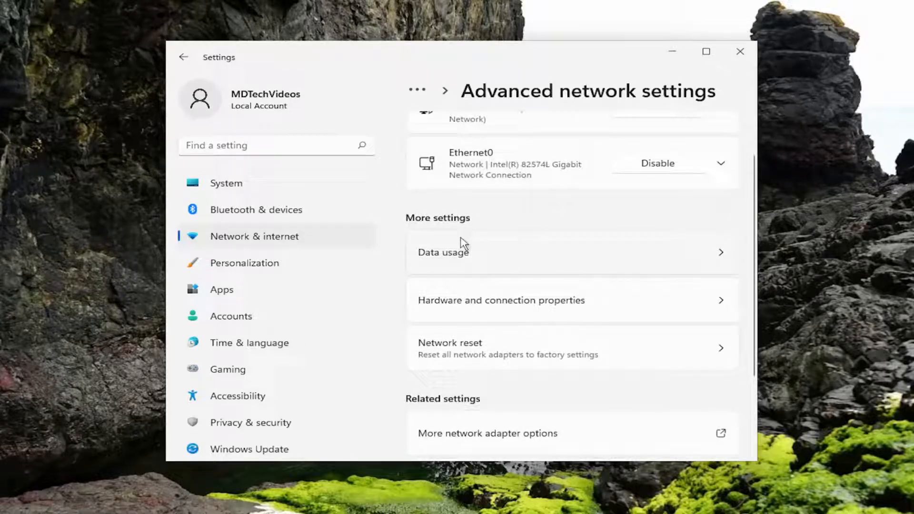
mouse_move(457, 360)
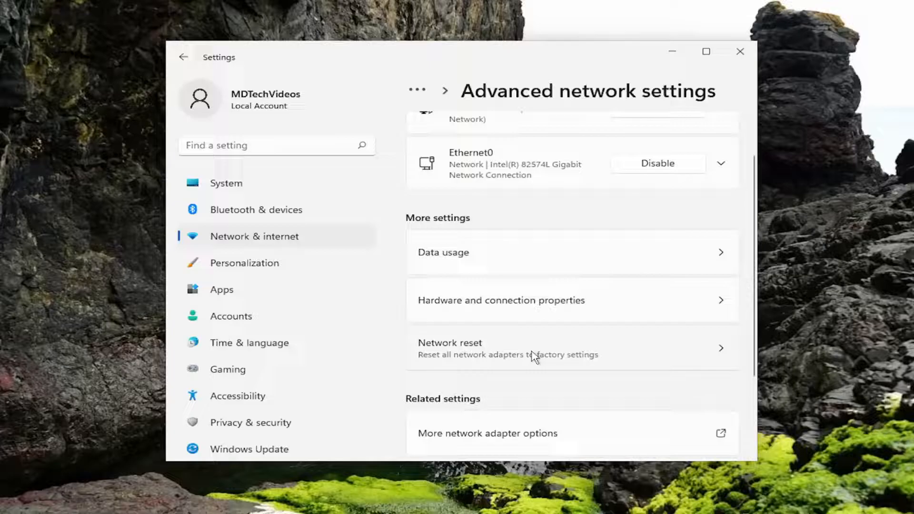
Open Network reset under More settings and choose Reset now.
left_click(449, 348)
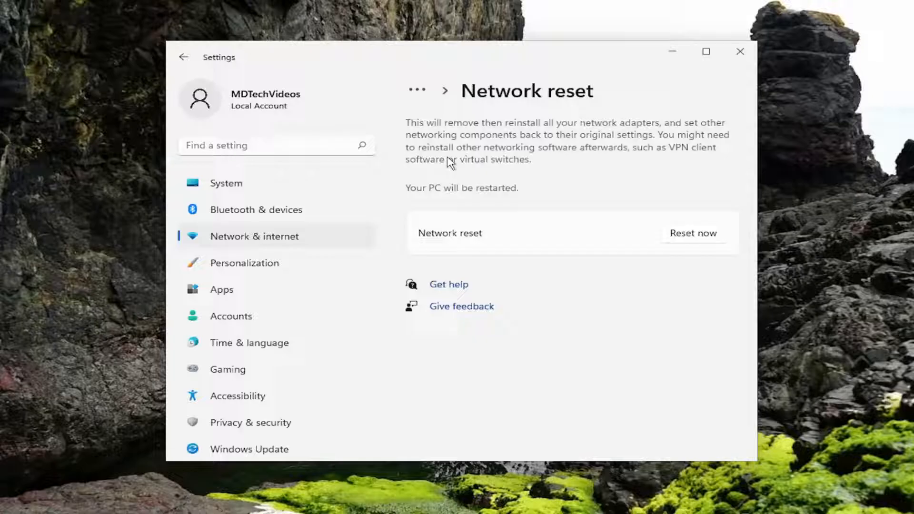
mouse_move(467, 188)
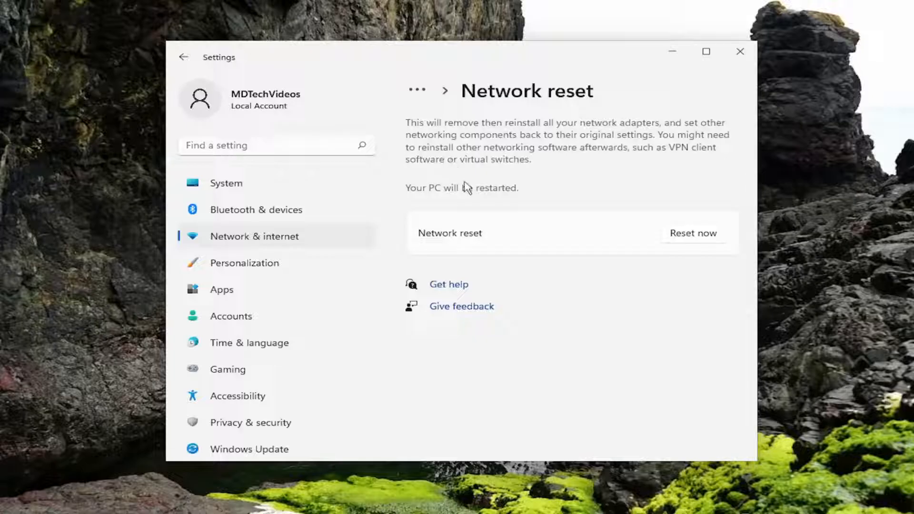
mouse_move(470, 185)
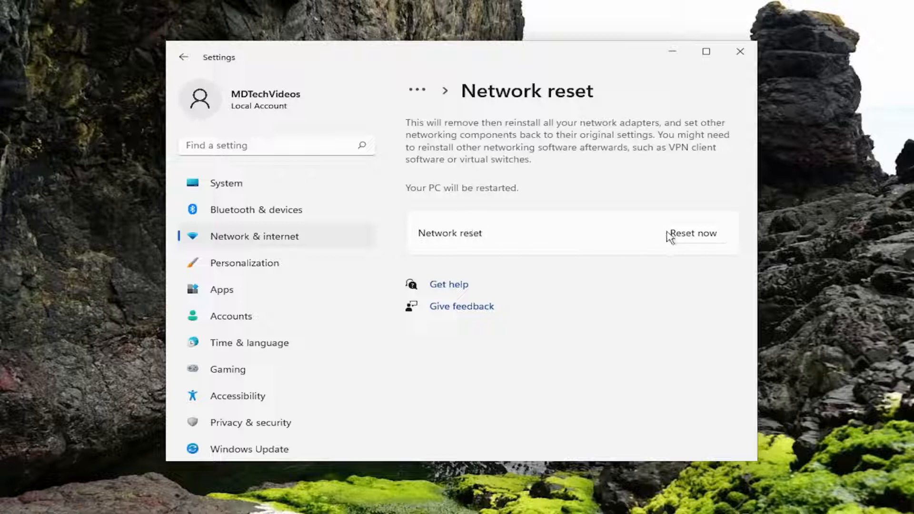
left_click(693, 233)
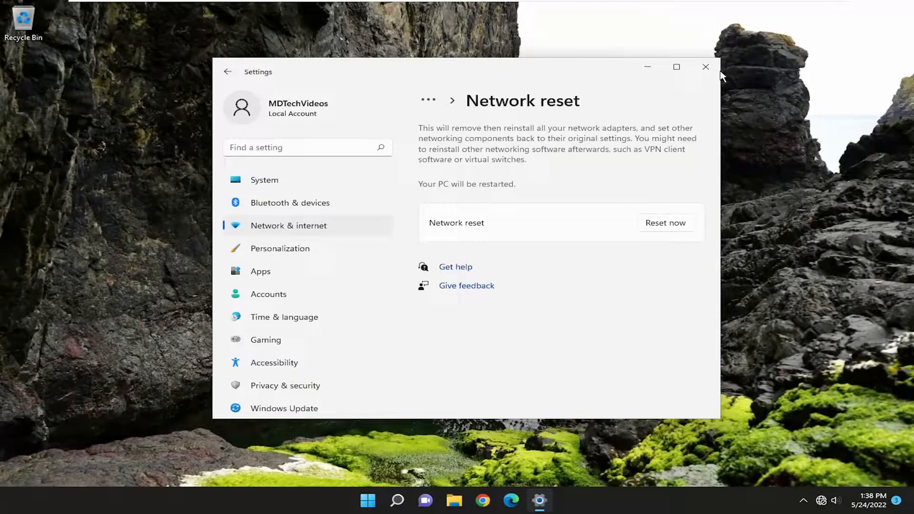
Restart the PC from the Start button's right-click menu.
right_click(387, 501)
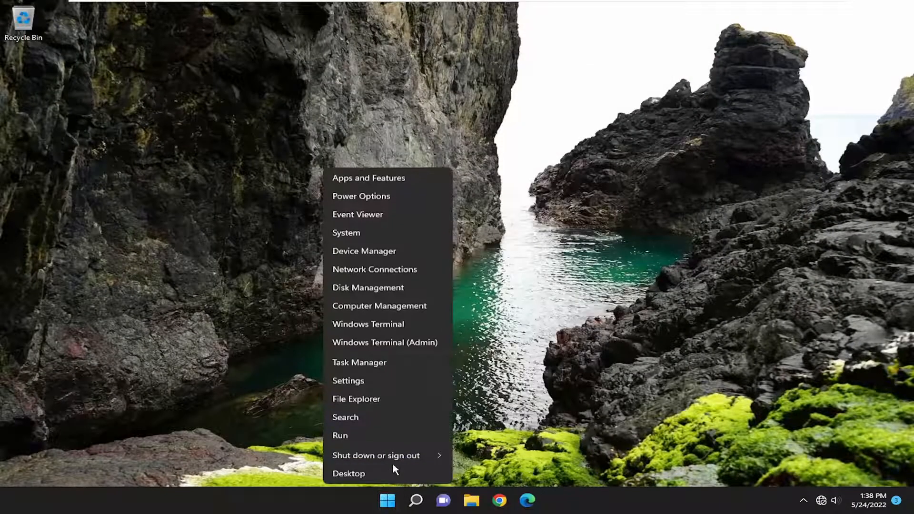
left_click(376, 455)
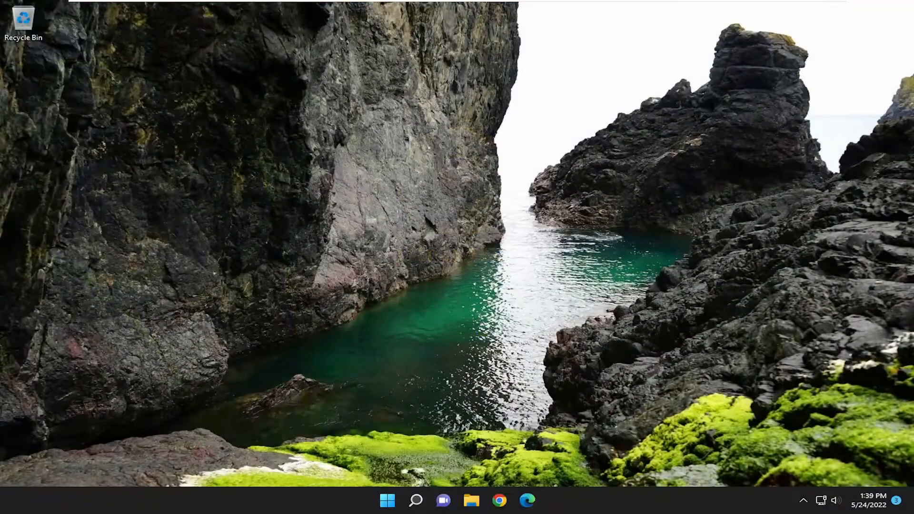
mouse_move(863, 496)
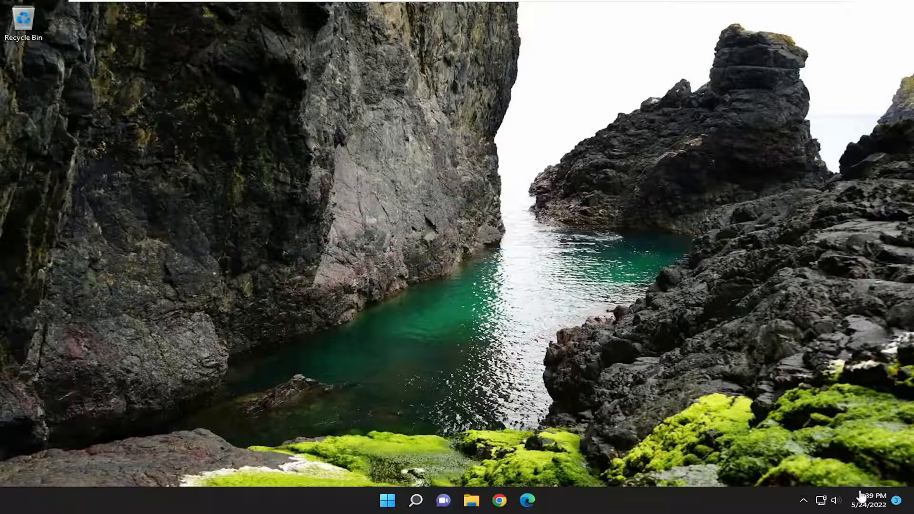
Open Quick Settings from the system tray network and volume icons.
left_click(822, 501)
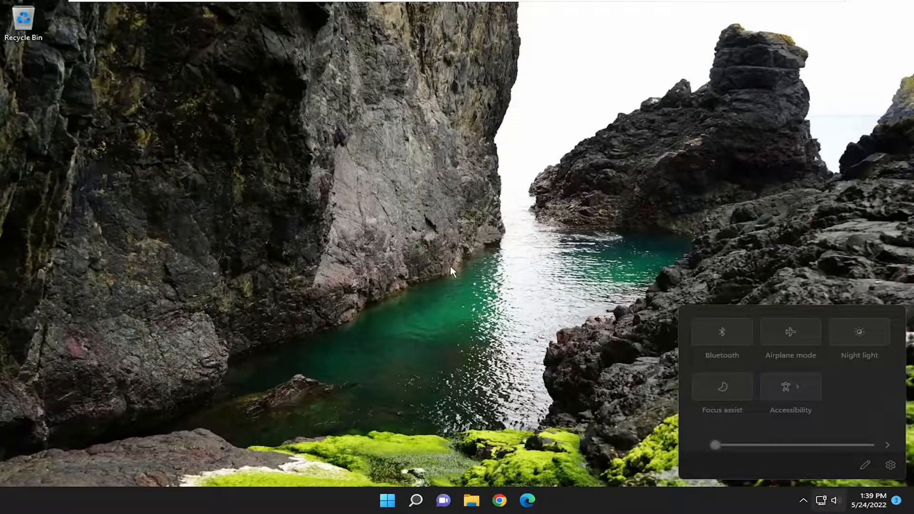